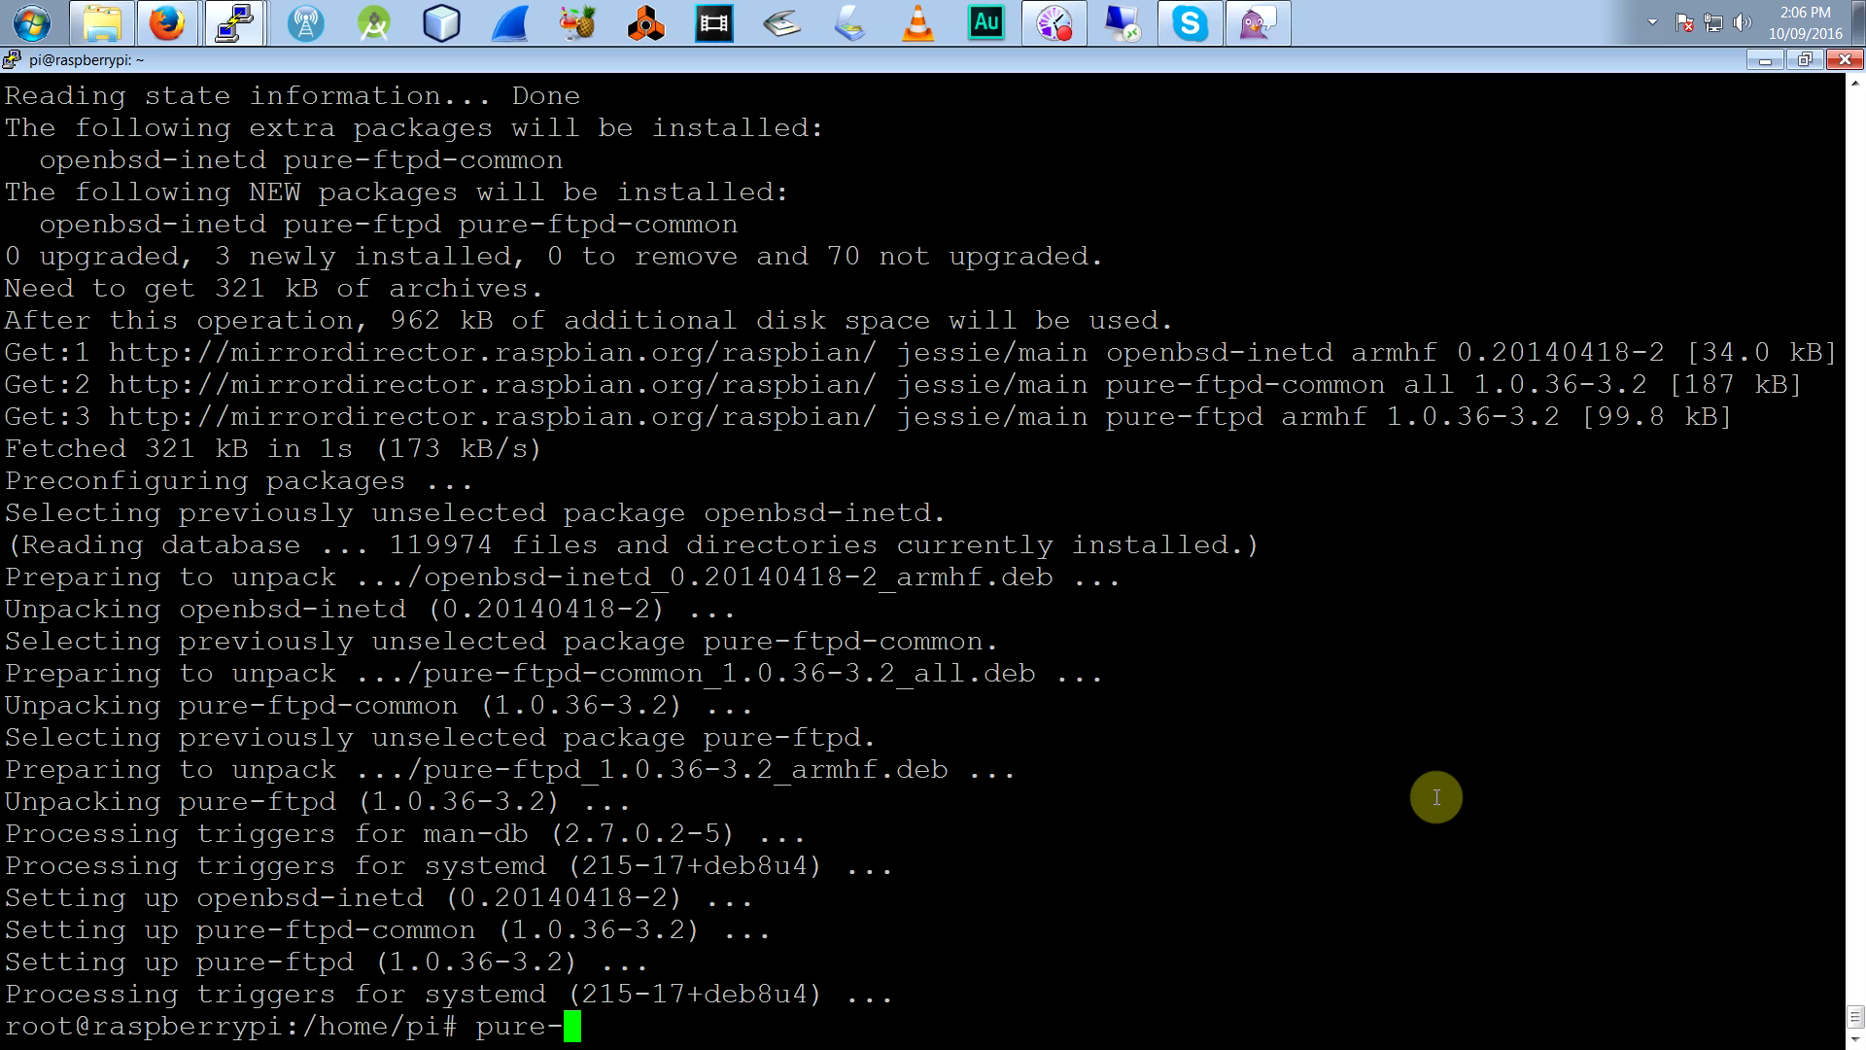
text(pw useradd)
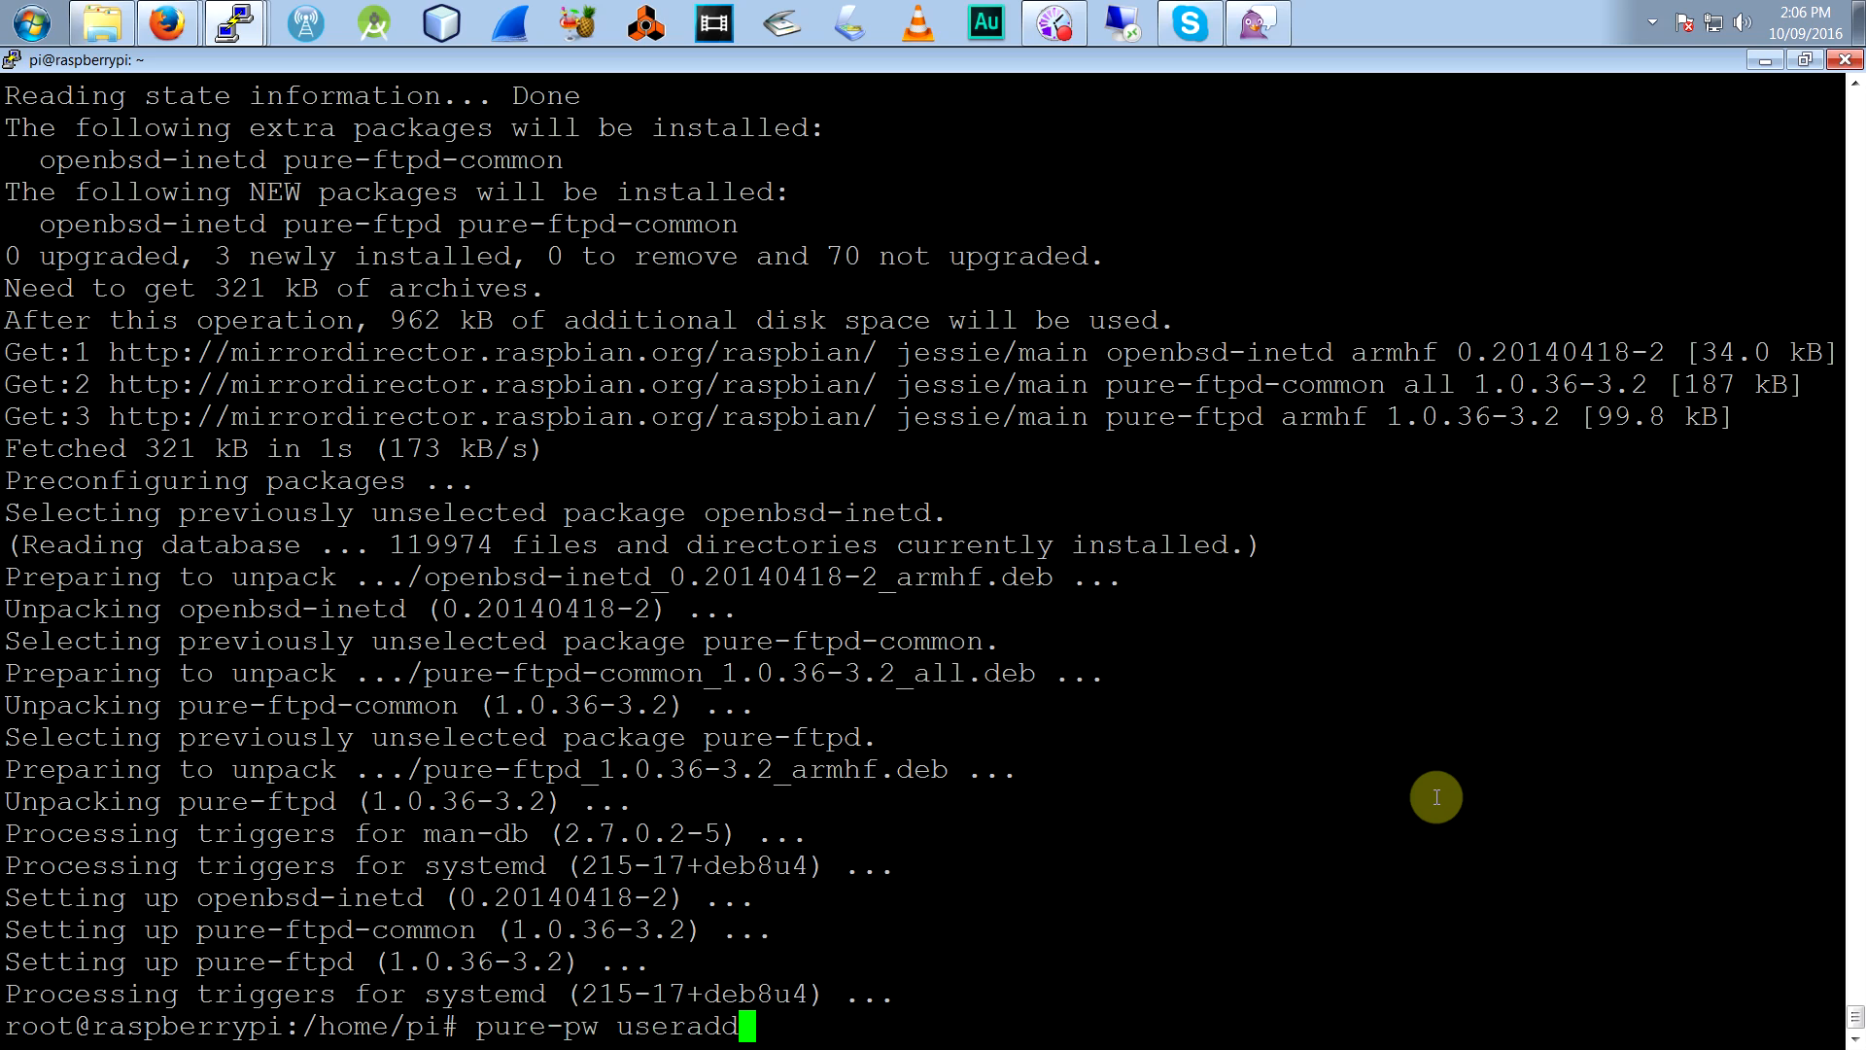
text(pi)
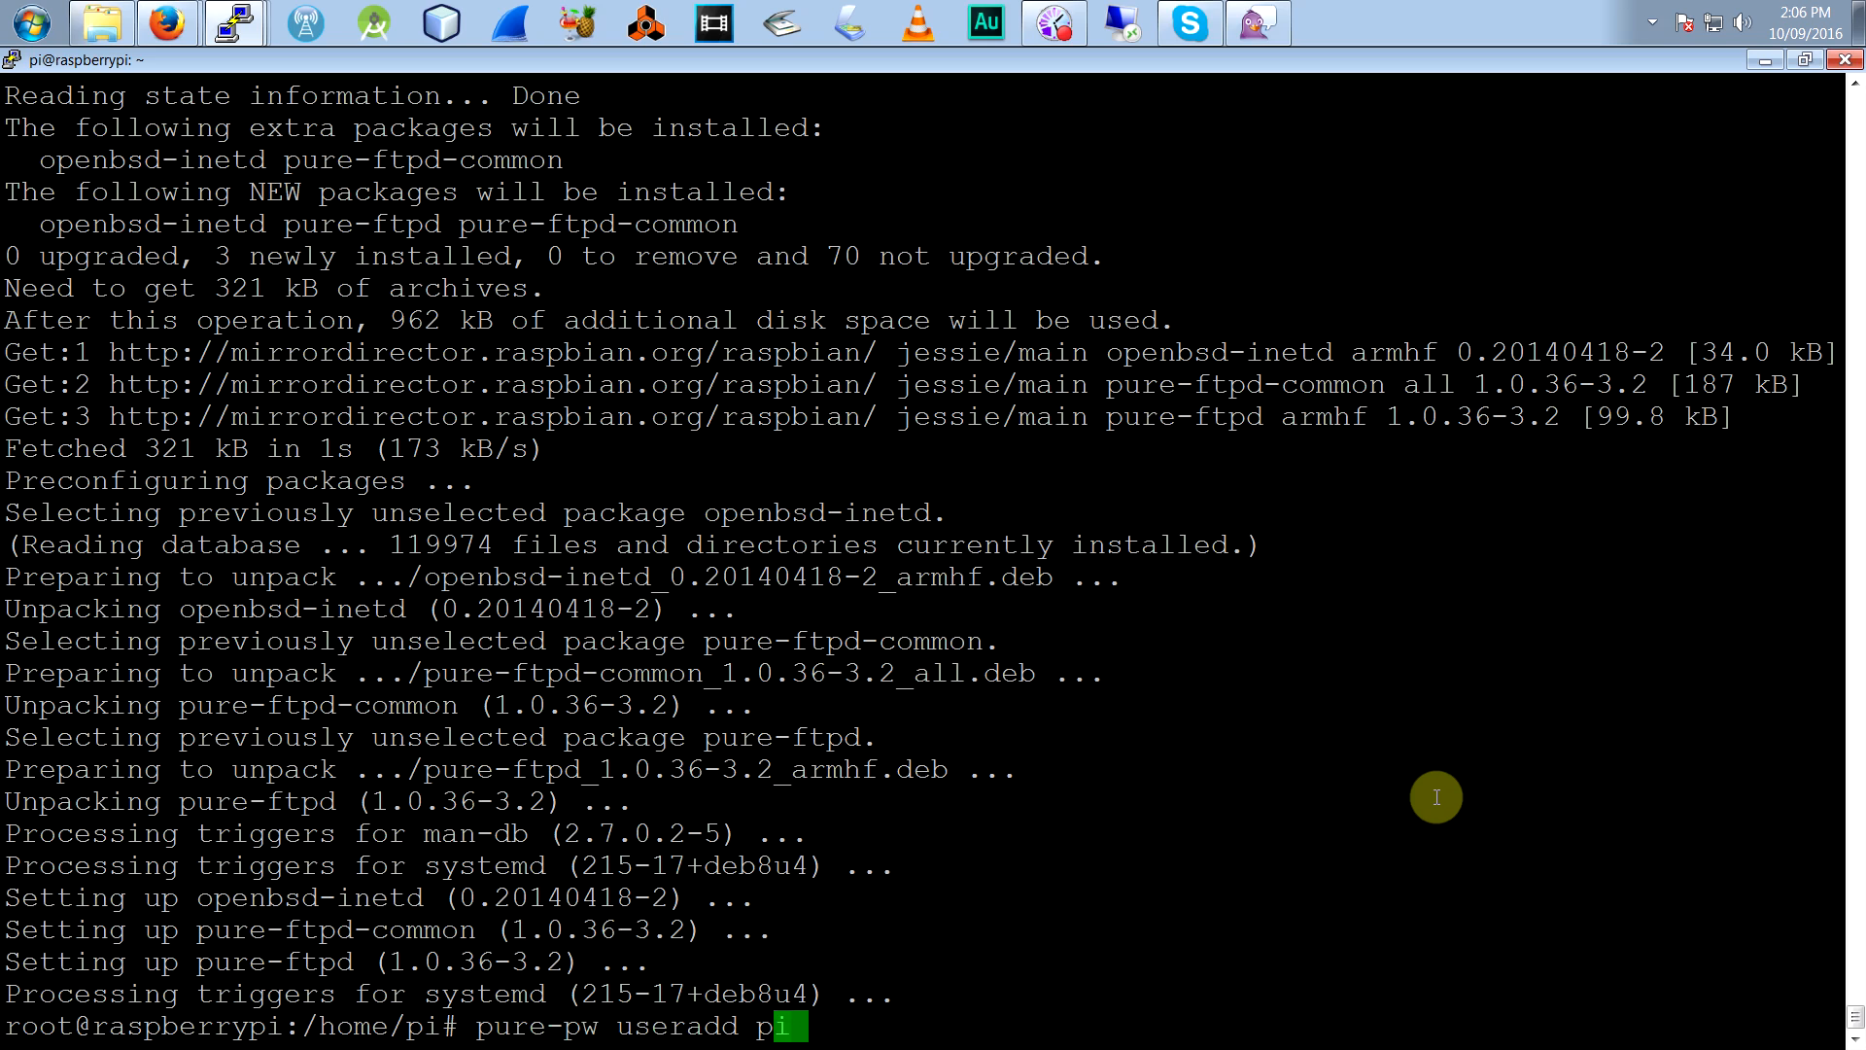
text(-u pi -g)
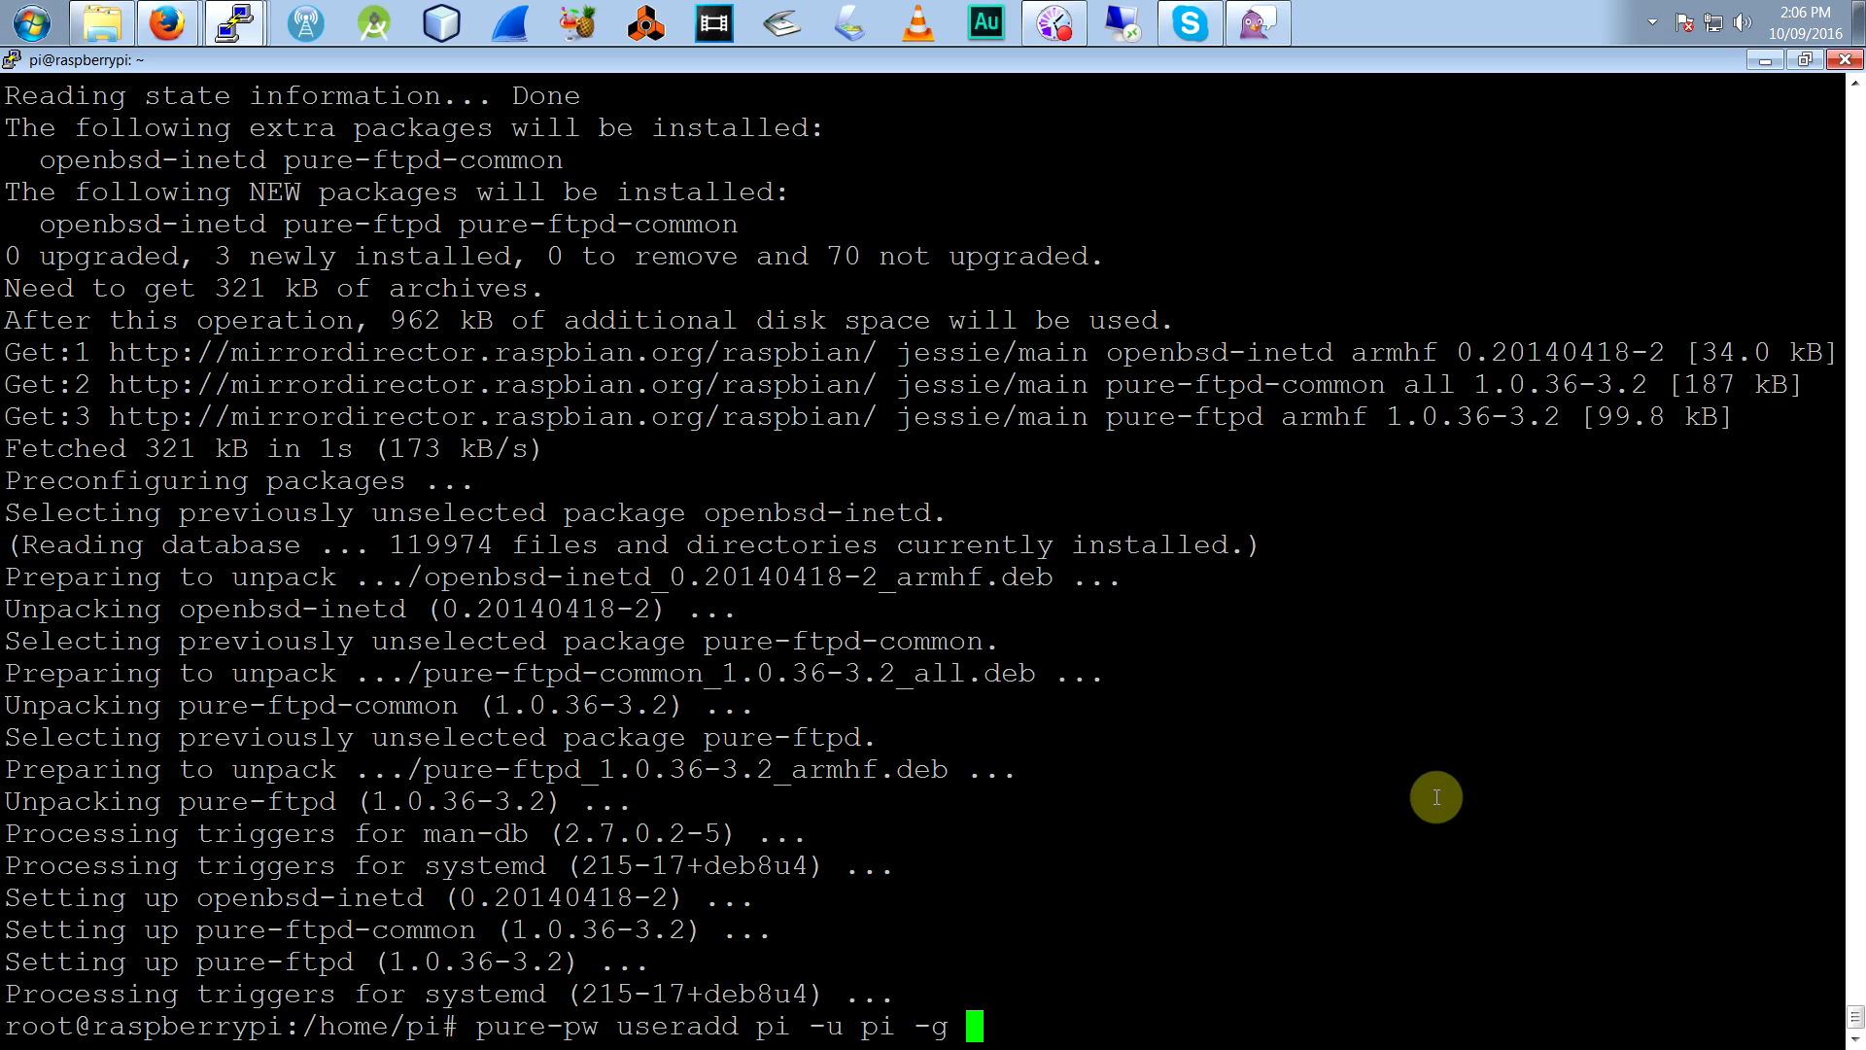
text(pi -d /dev/)
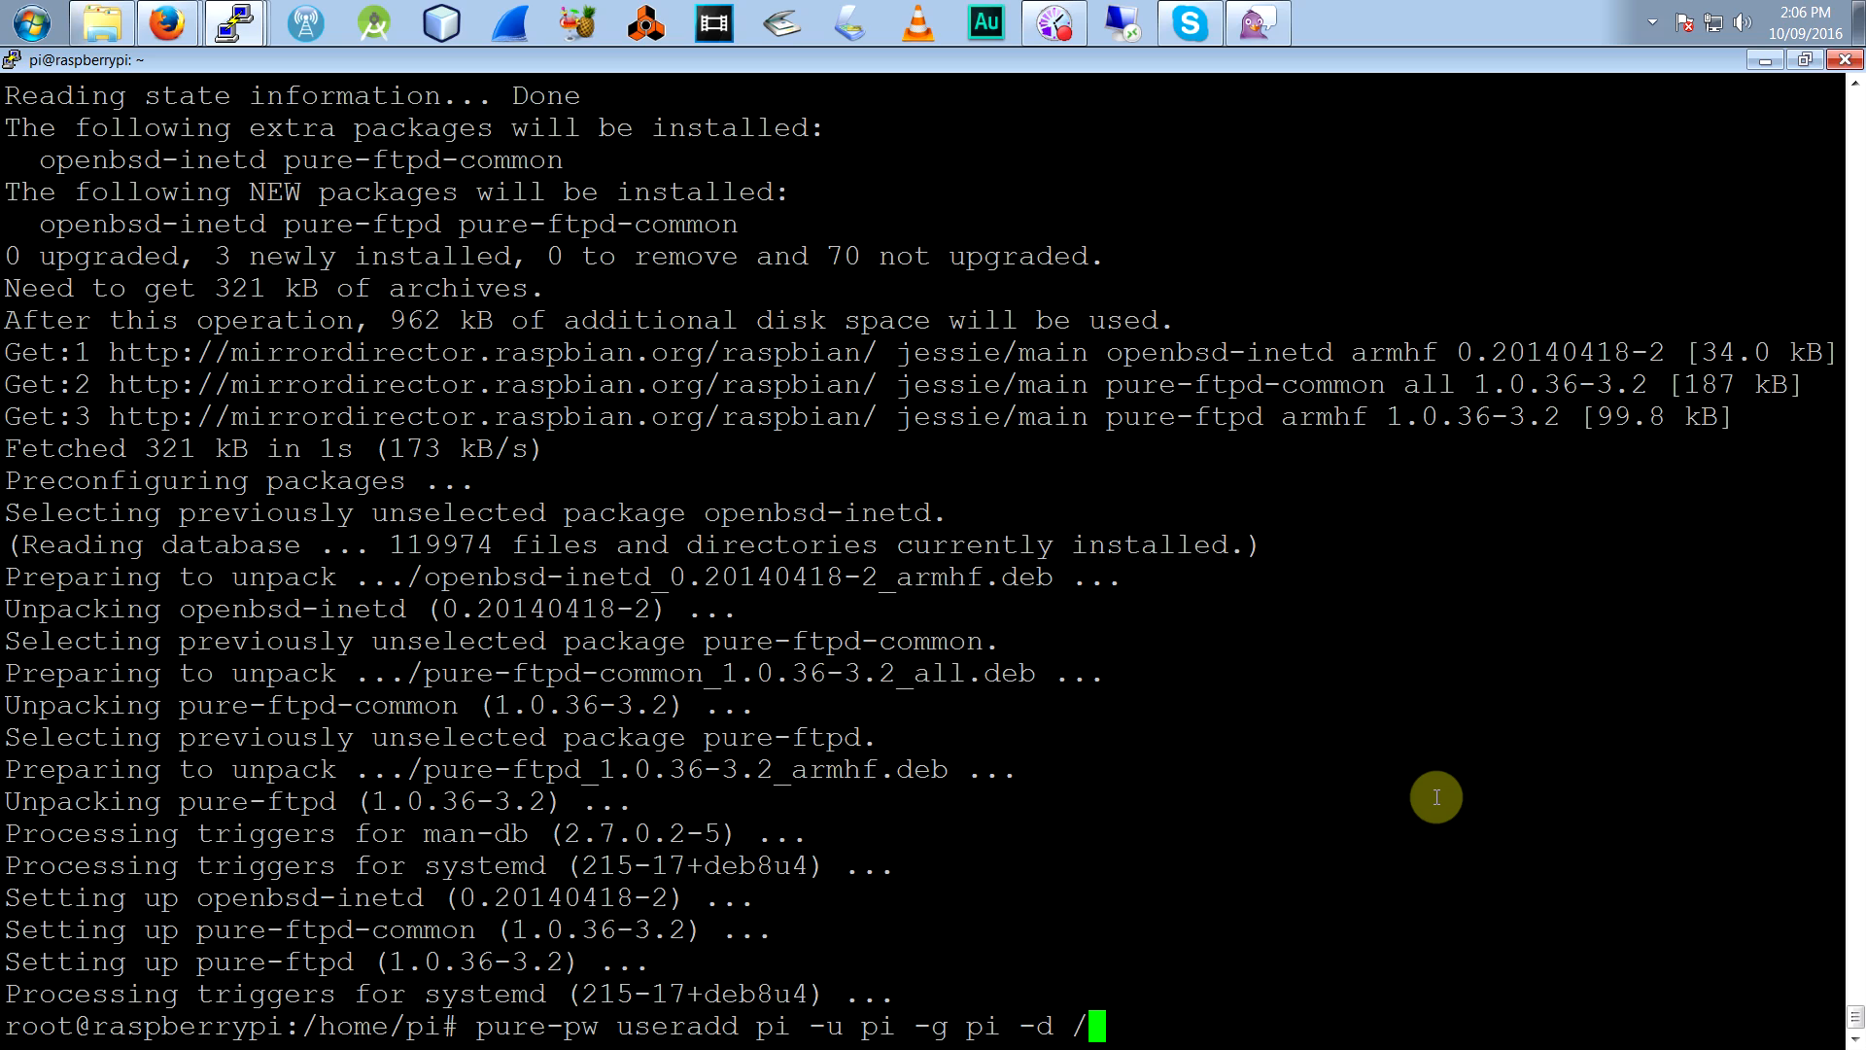
text(home/pi/files/)
text(pure-pw mkdb)
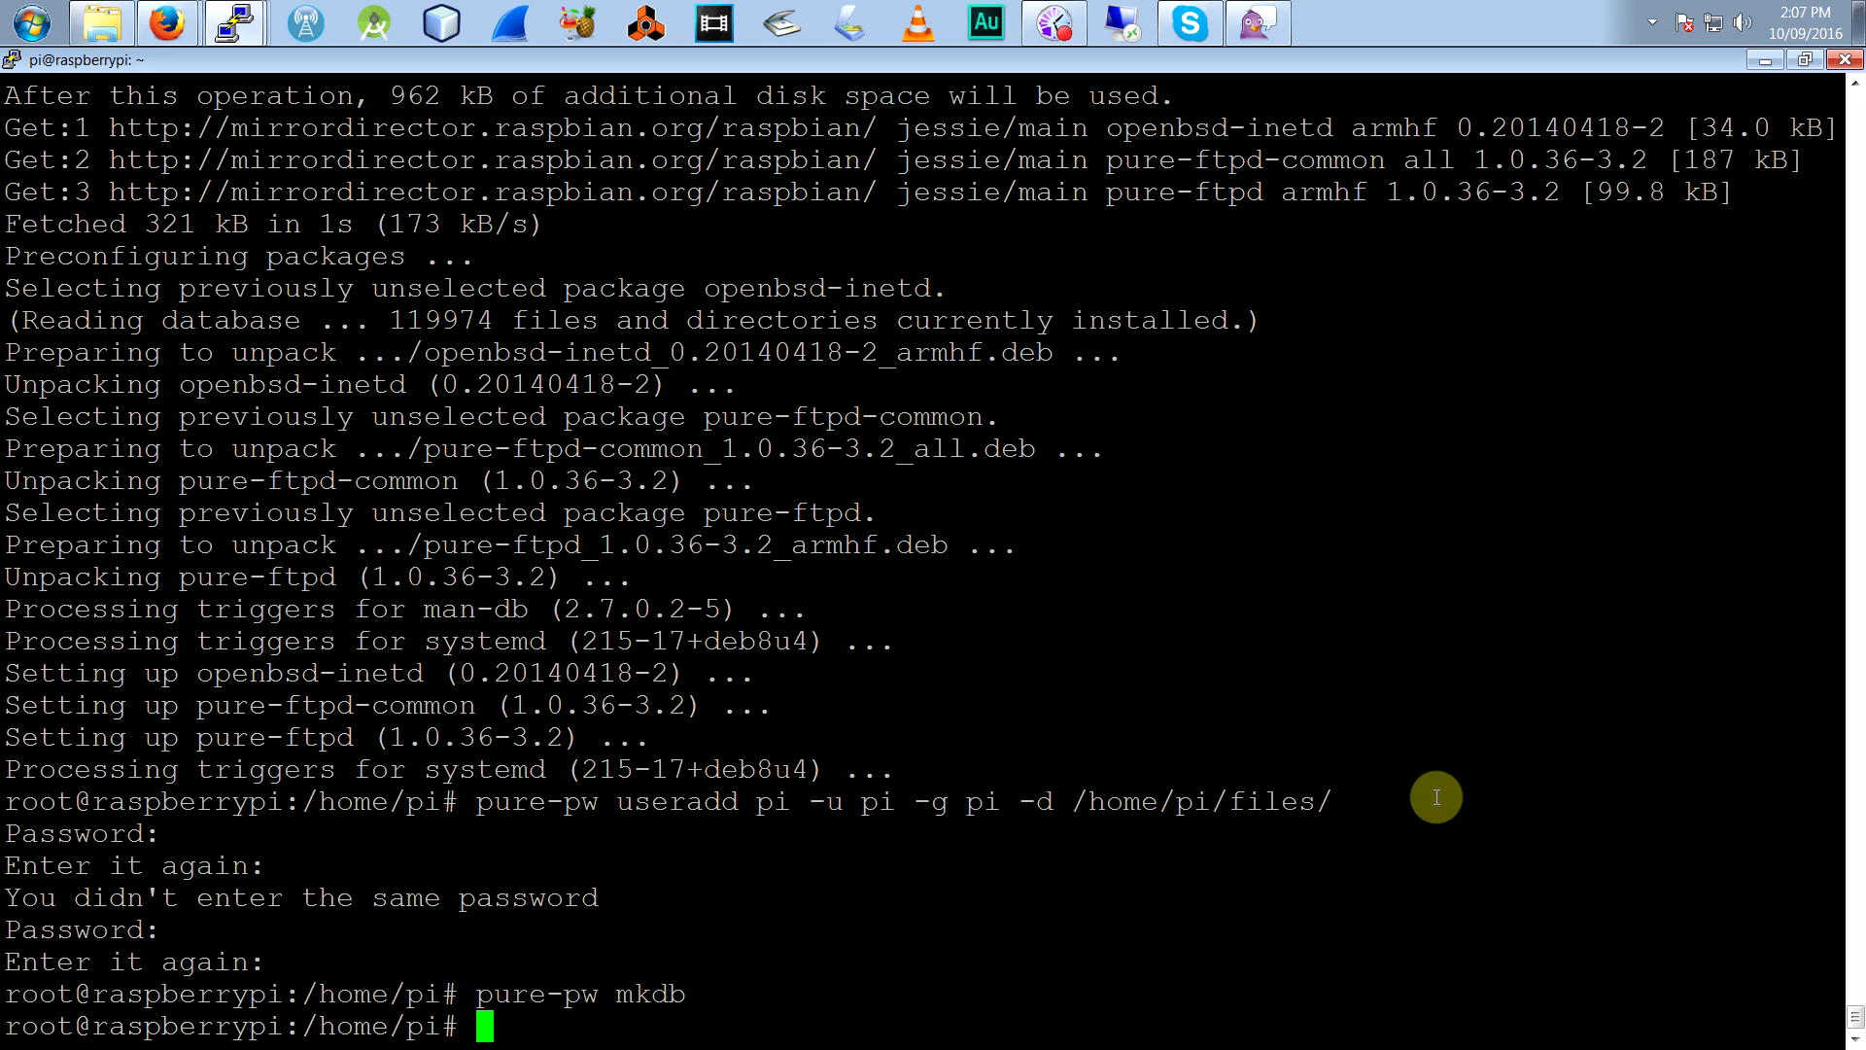
text(ln -s /etc/pure-ftpd/conf/PureDB /etc/pure-ftpd/auth/60puredb)
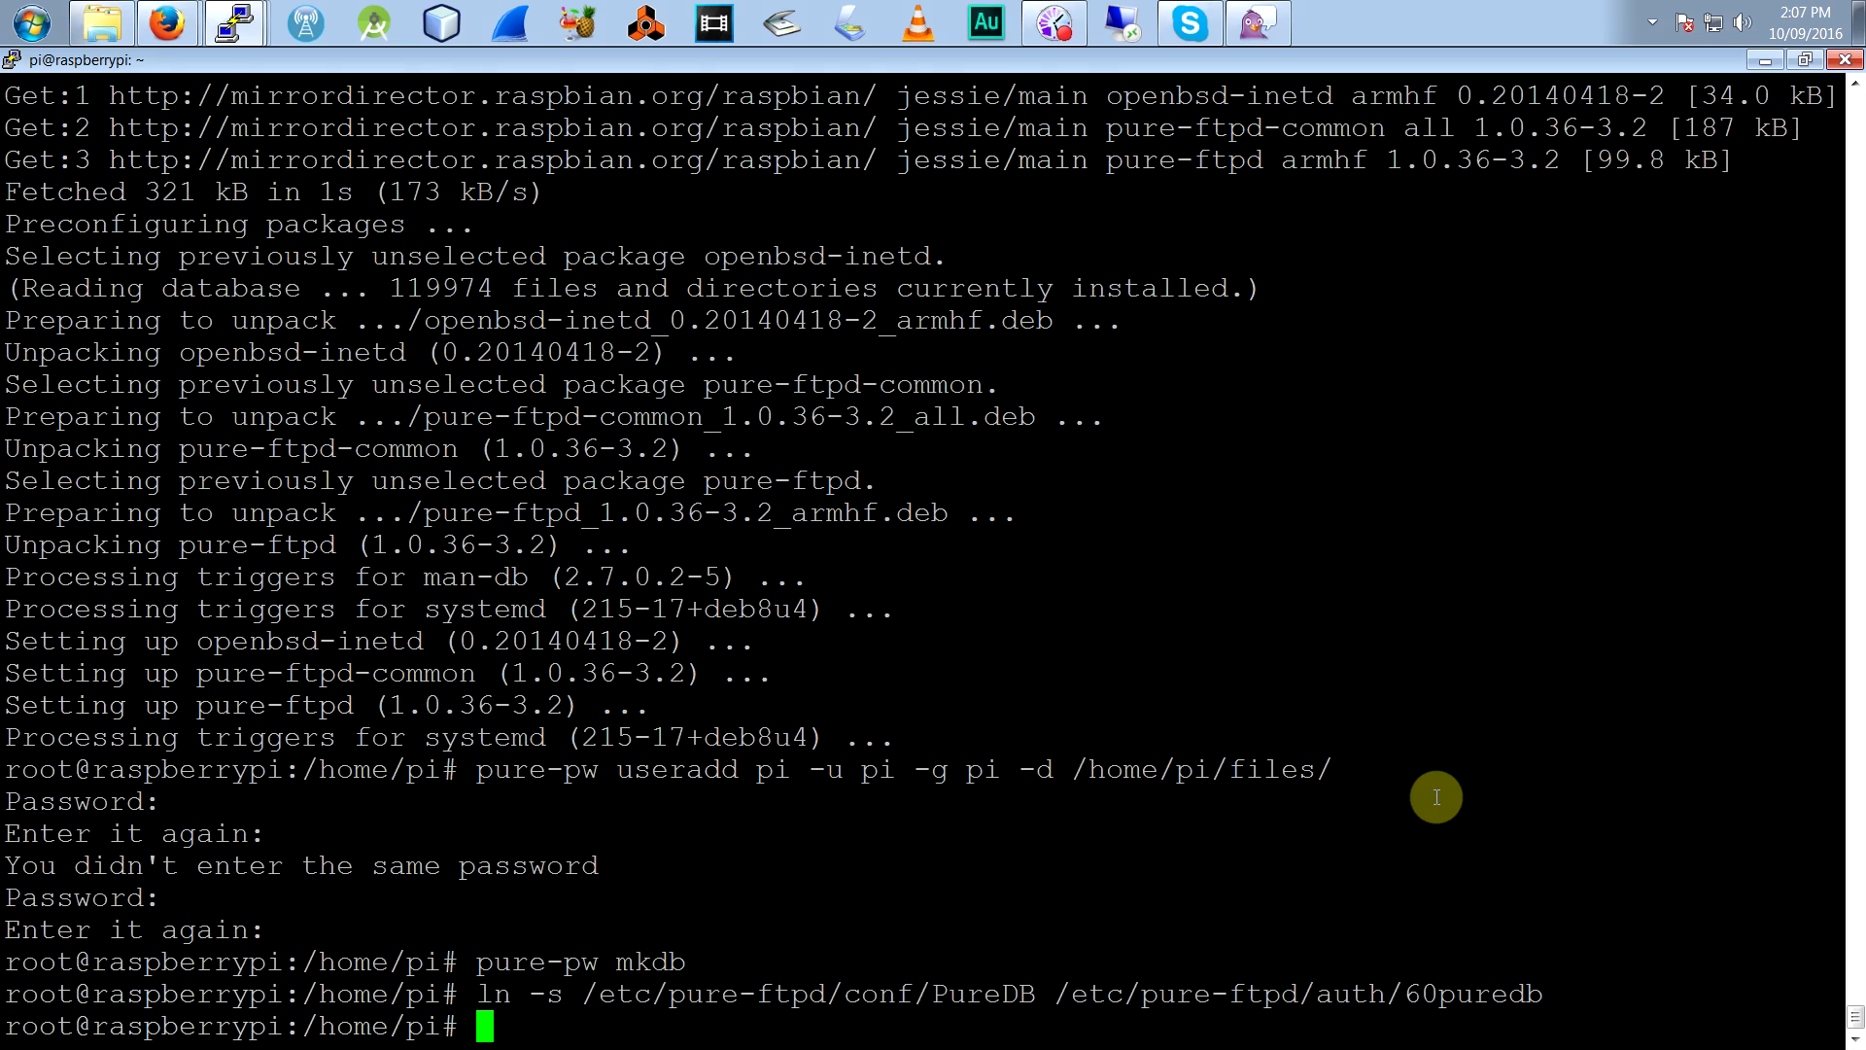
text(ser)
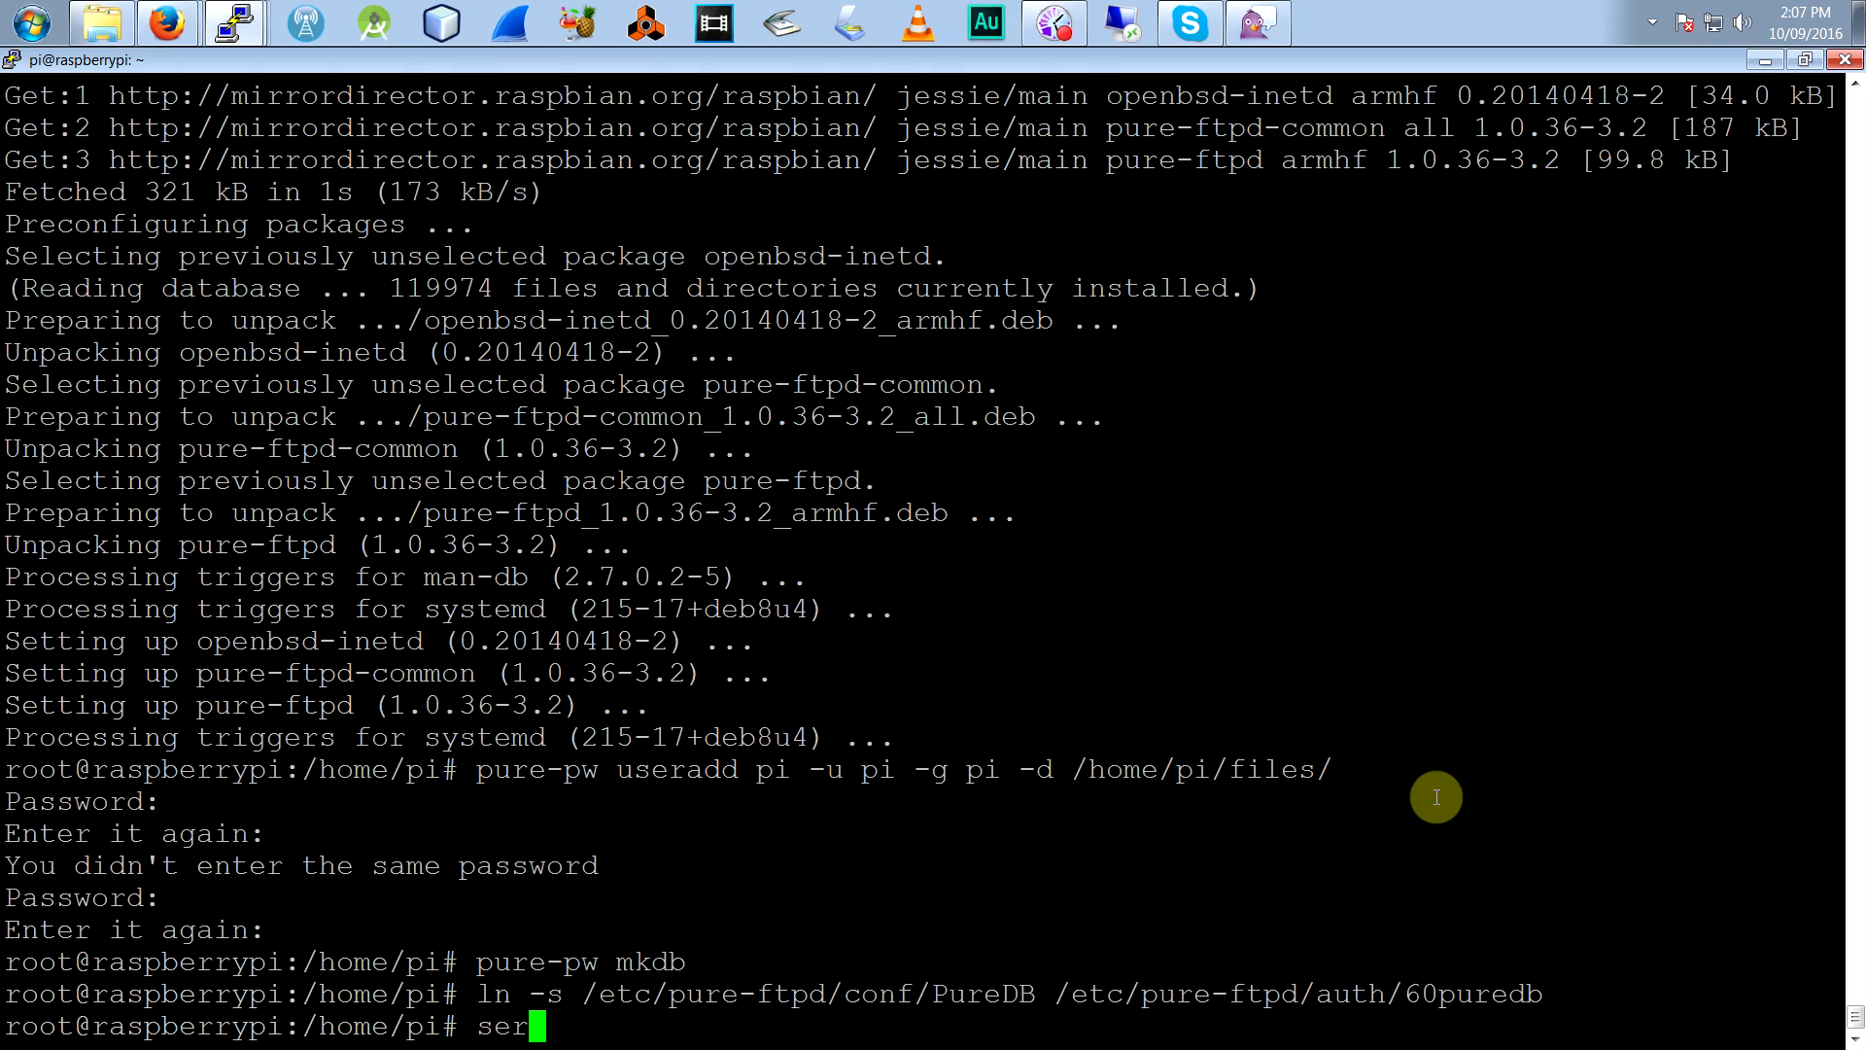